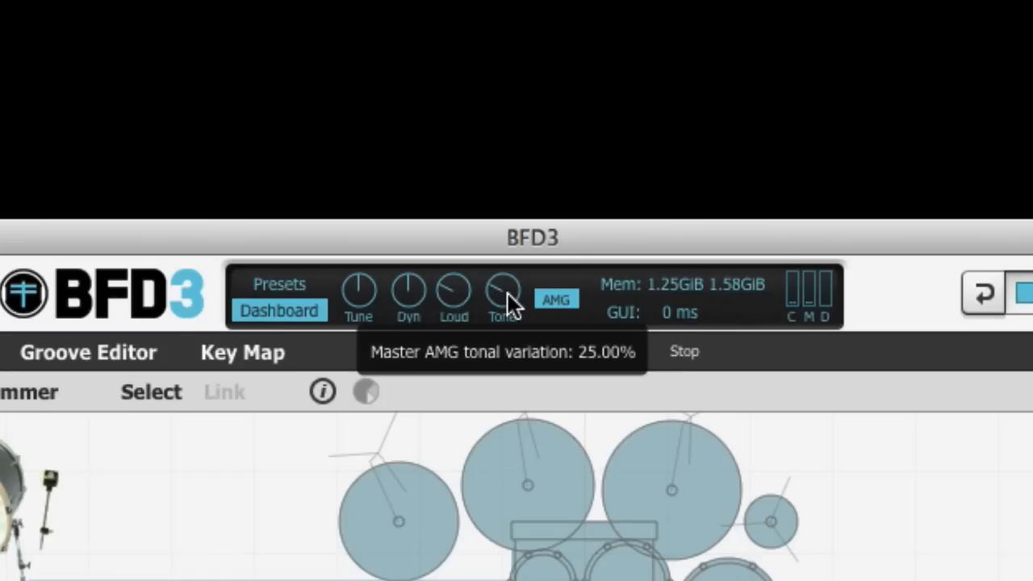
{"action": "mouse_move", "coordinate": [454, 298]}
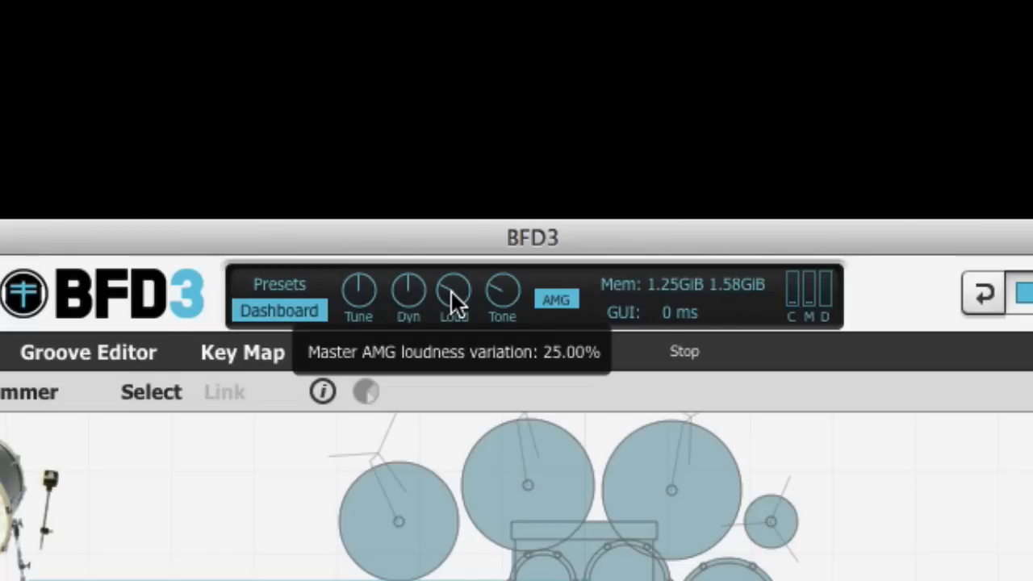
{"action": "mouse_move", "coordinate": [503, 299]}
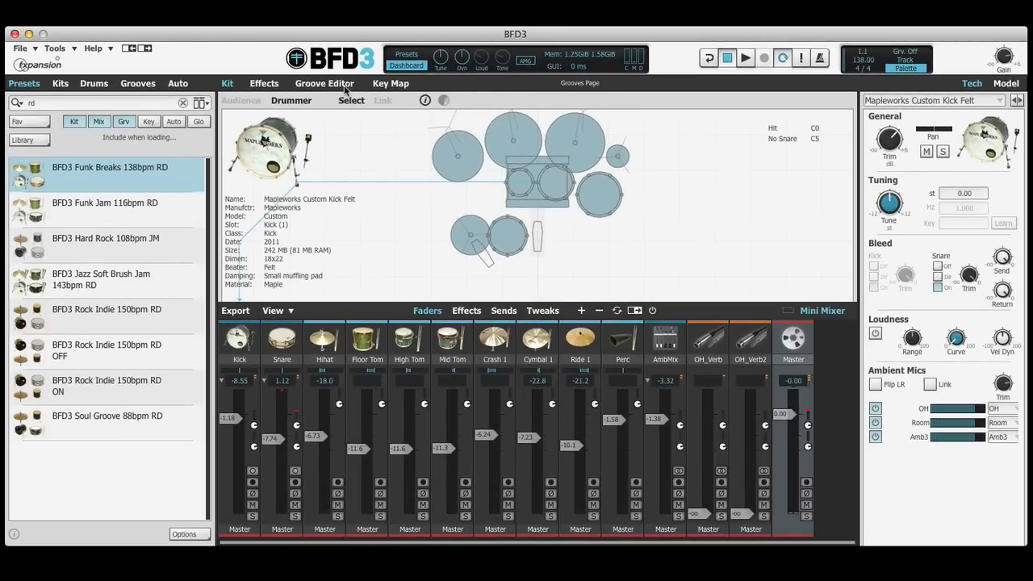
Step: Show the Groove Editor and audition the Funk CH a groove, then stop playback
{"action": "left_click", "coordinate": [324, 83]}
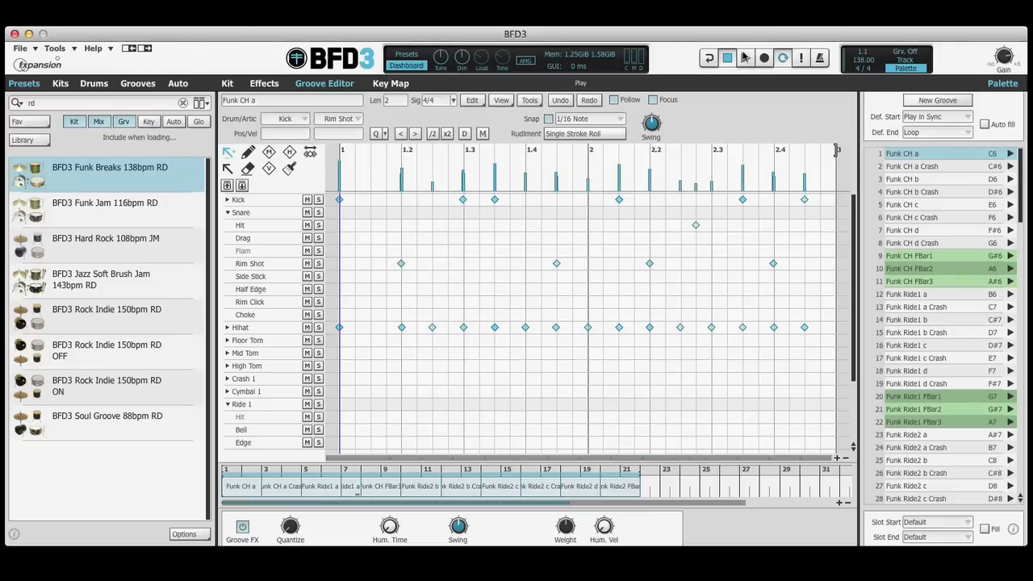
{"action": "left_click", "coordinate": [743, 58]}
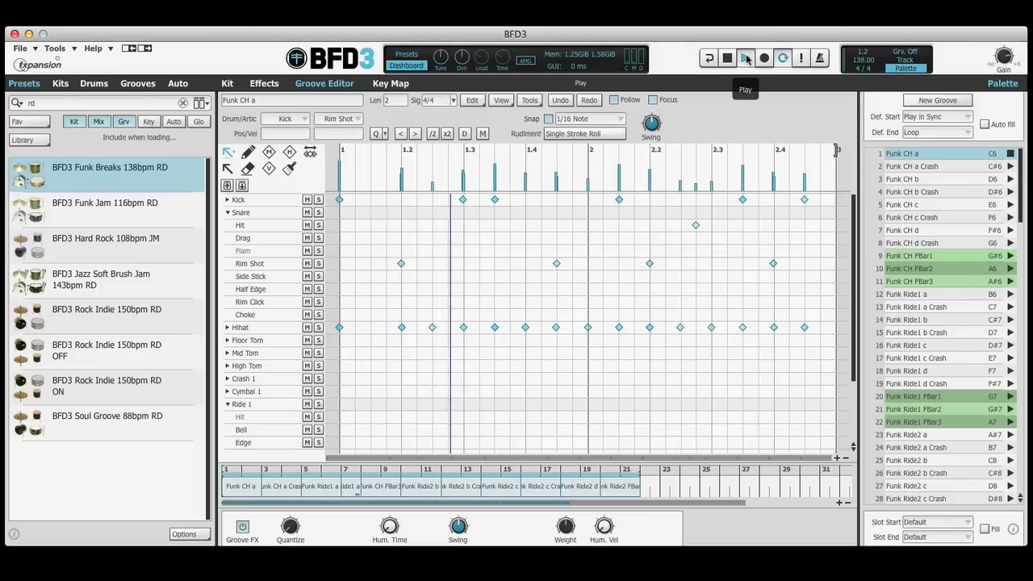
{"action": "left_click", "coordinate": [746, 57]}
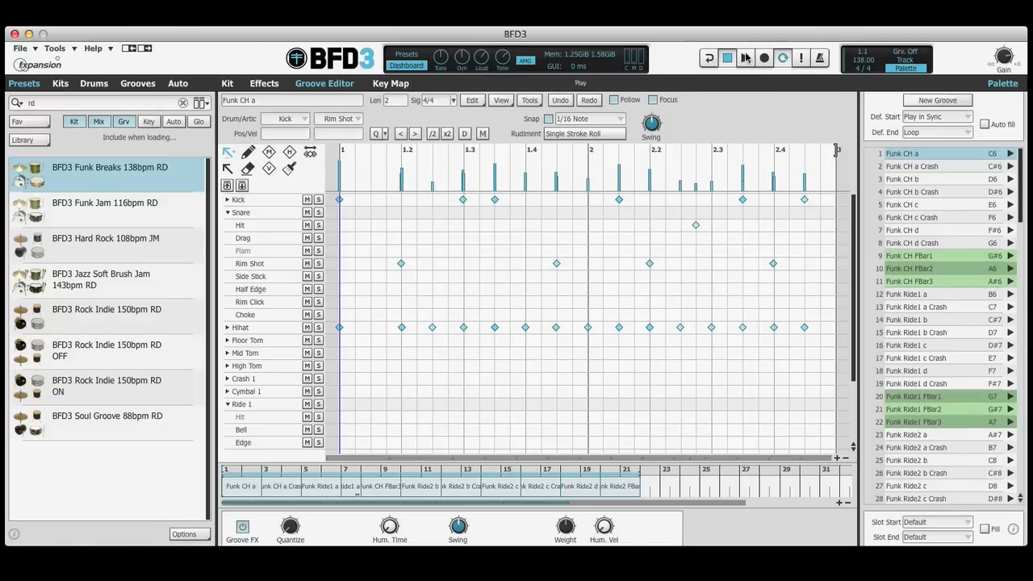
{"action": "mouse_move", "coordinate": [742, 56]}
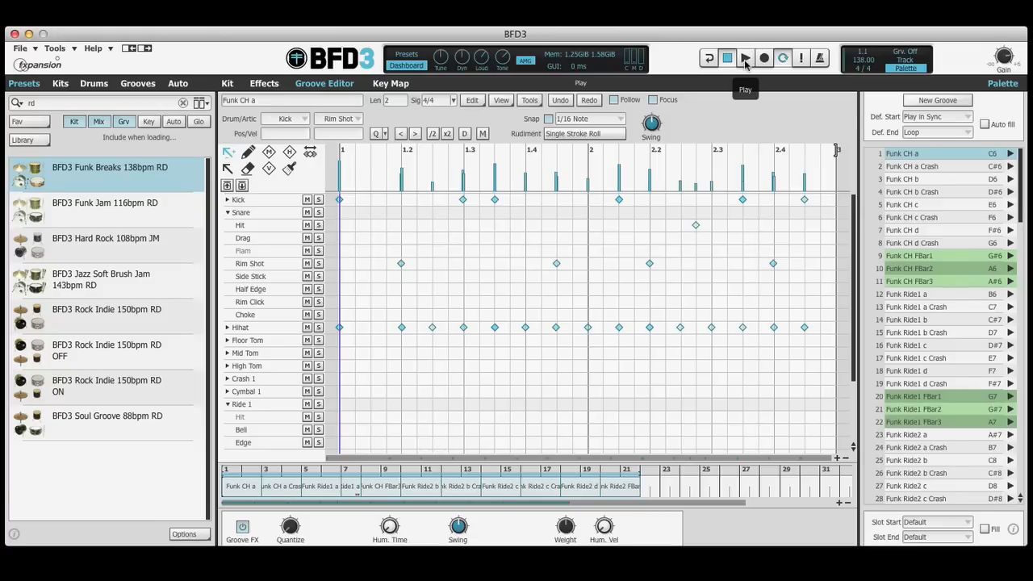
Step: Replay the Funk CH a groove and stop it again
{"action": "left_click", "coordinate": [736, 56]}
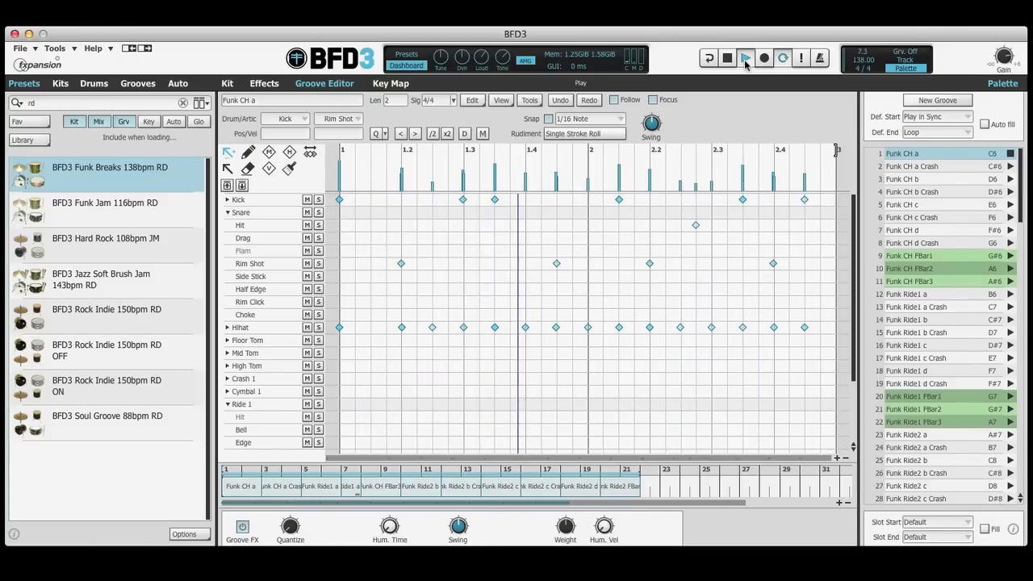
{"action": "left_click", "coordinate": [748, 57]}
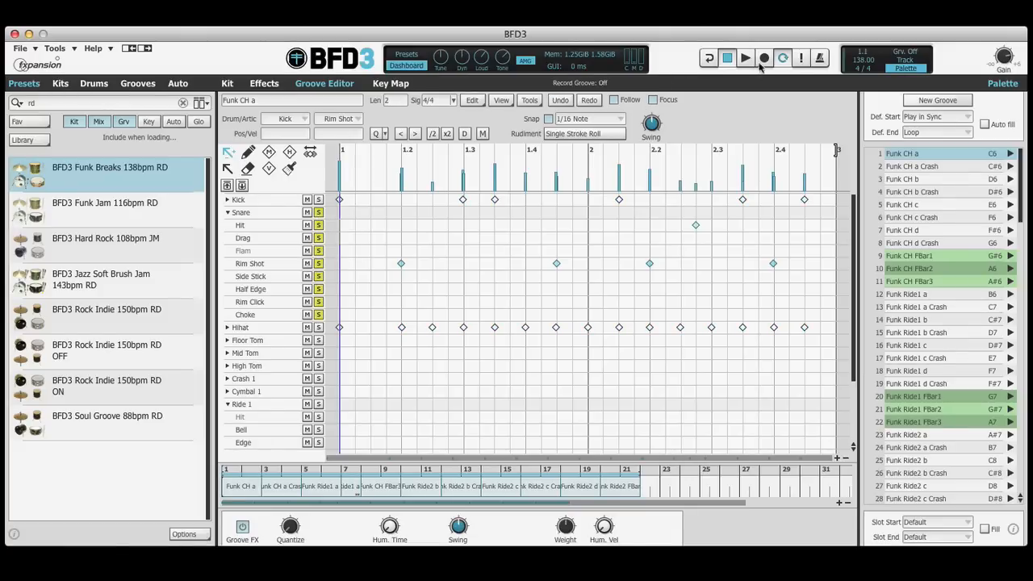
{"action": "left_click", "coordinate": [744, 57]}
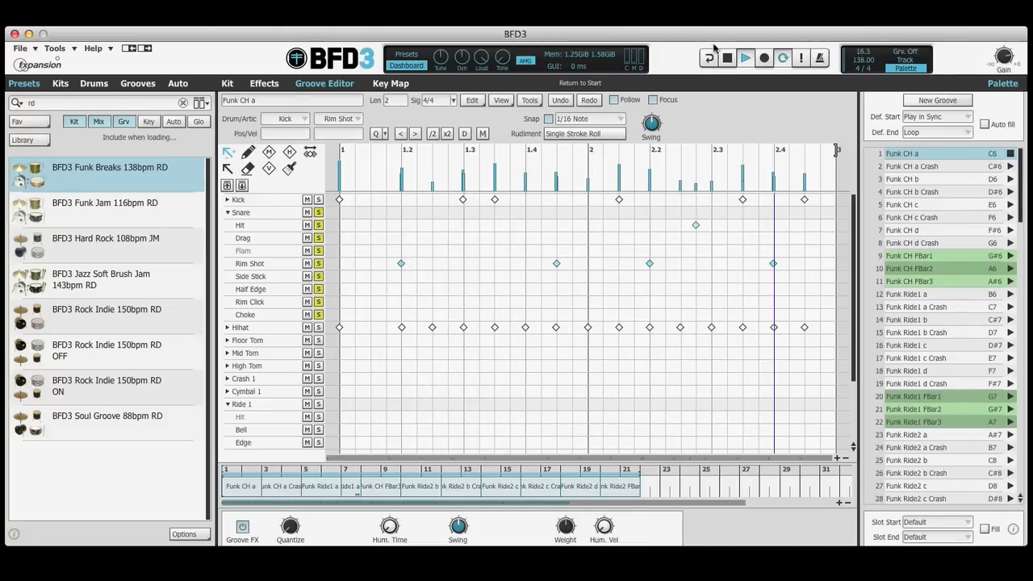
{"action": "left_click", "coordinate": [726, 58]}
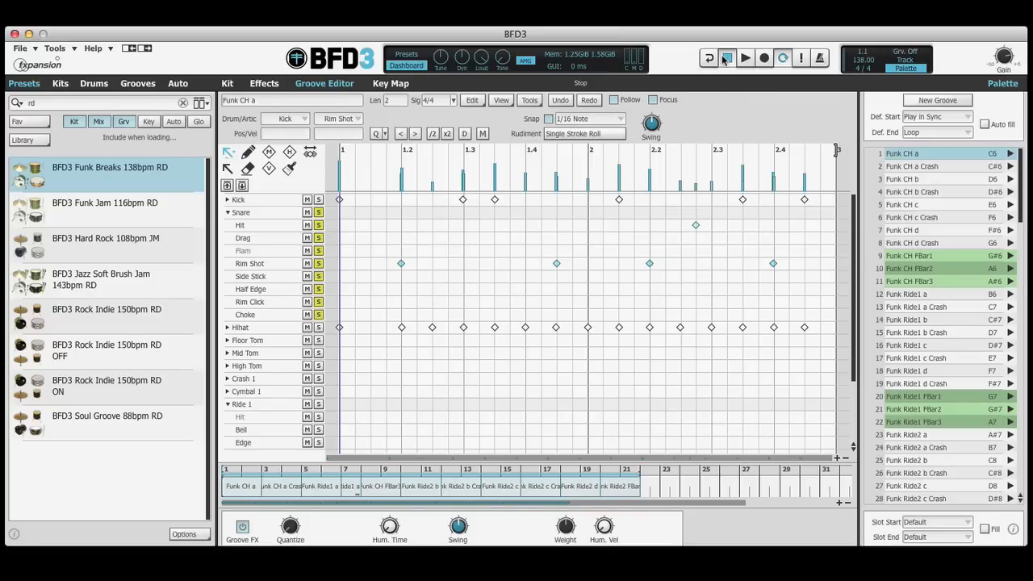
{"action": "left_click", "coordinate": [718, 57]}
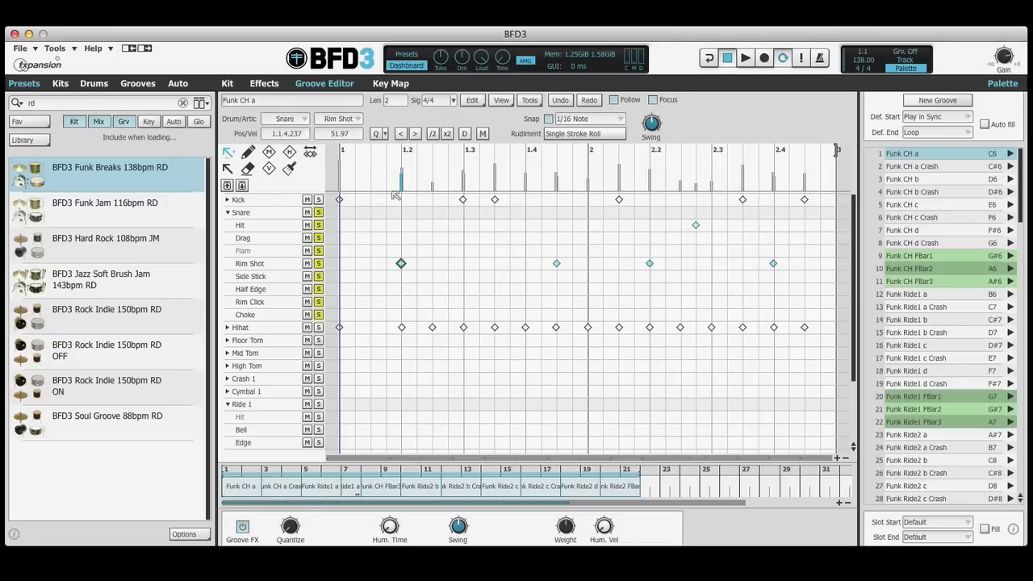
{"action": "mouse_move", "coordinate": [347, 139]}
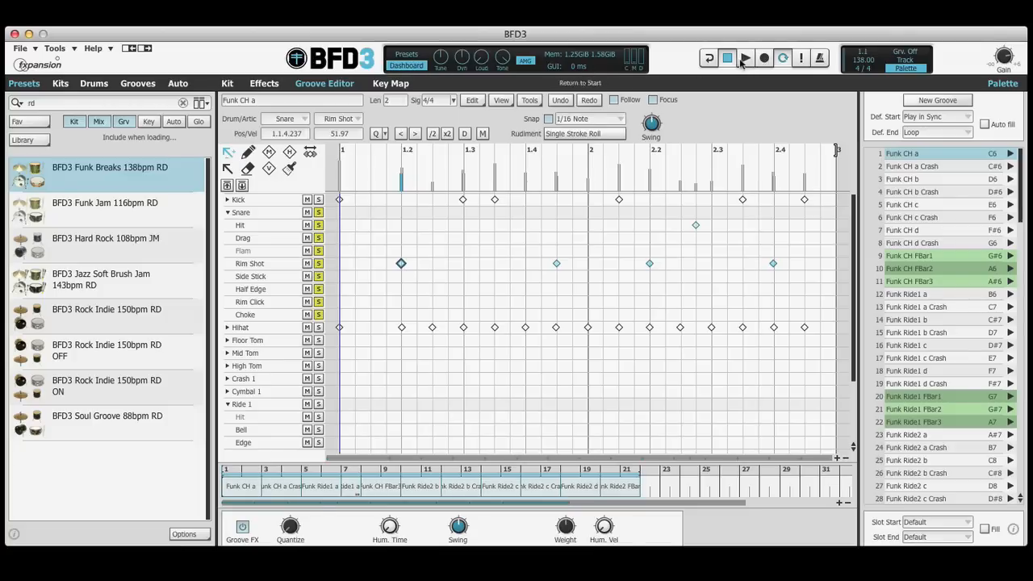
Step: Play the snare-soloed Funk CH a groove, then stop and return to start
{"action": "left_click", "coordinate": [753, 55]}
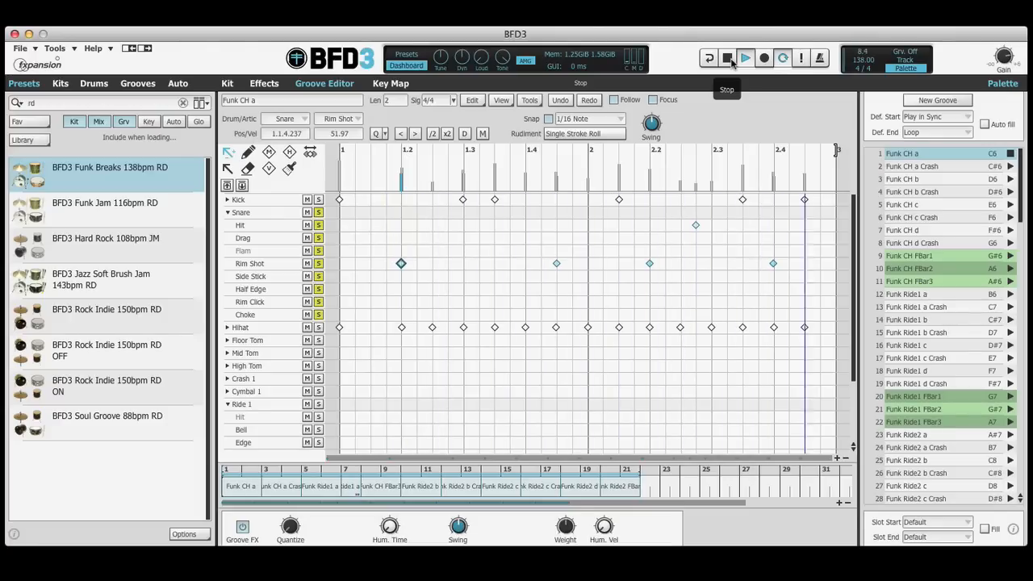
{"action": "left_click", "coordinate": [726, 57]}
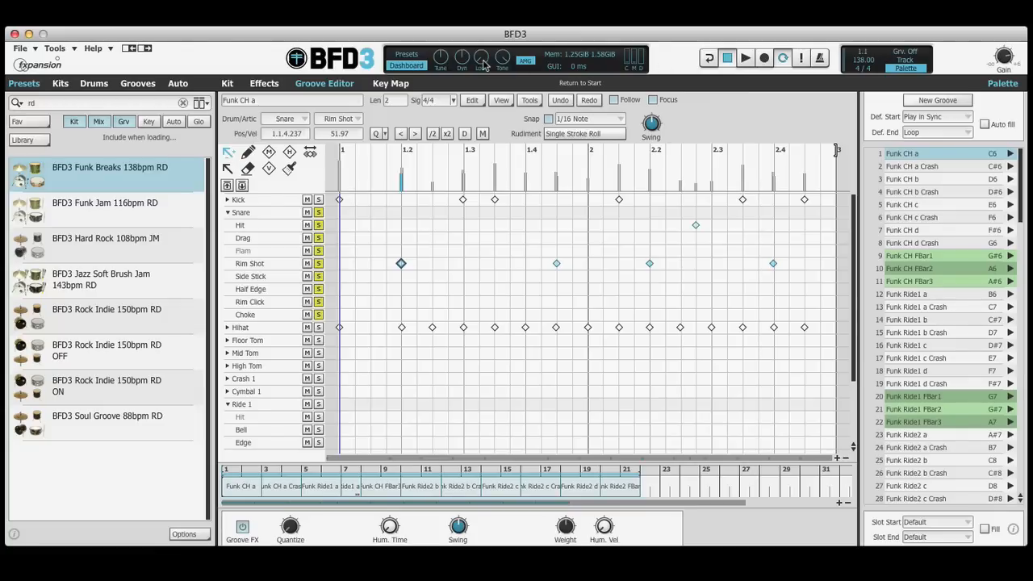
{"action": "mouse_move", "coordinate": [502, 58]}
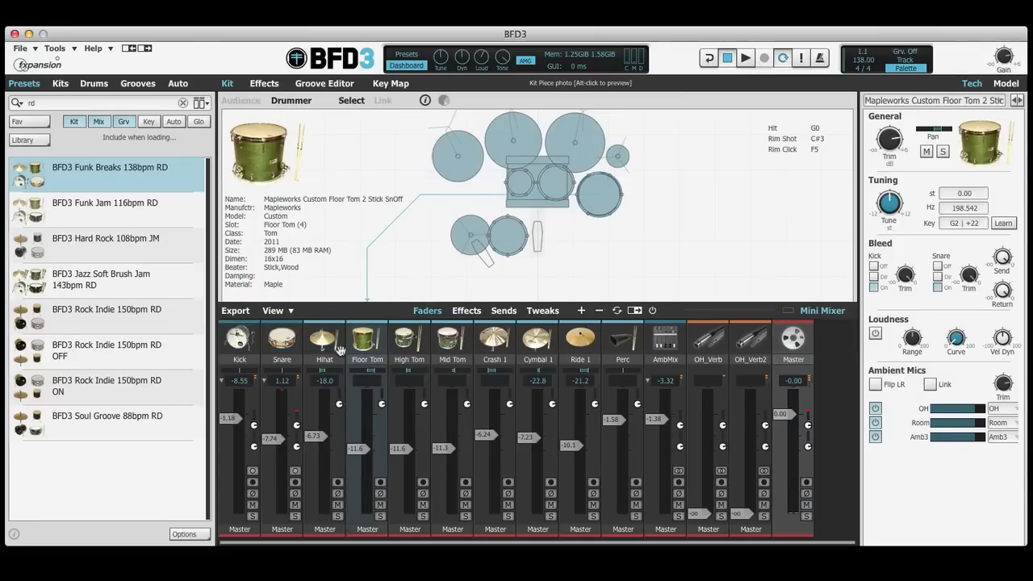
Step: Show the Mapleworks Custom Floor Tom's model settings and its articulations list
{"action": "left_click", "coordinate": [998, 84]}
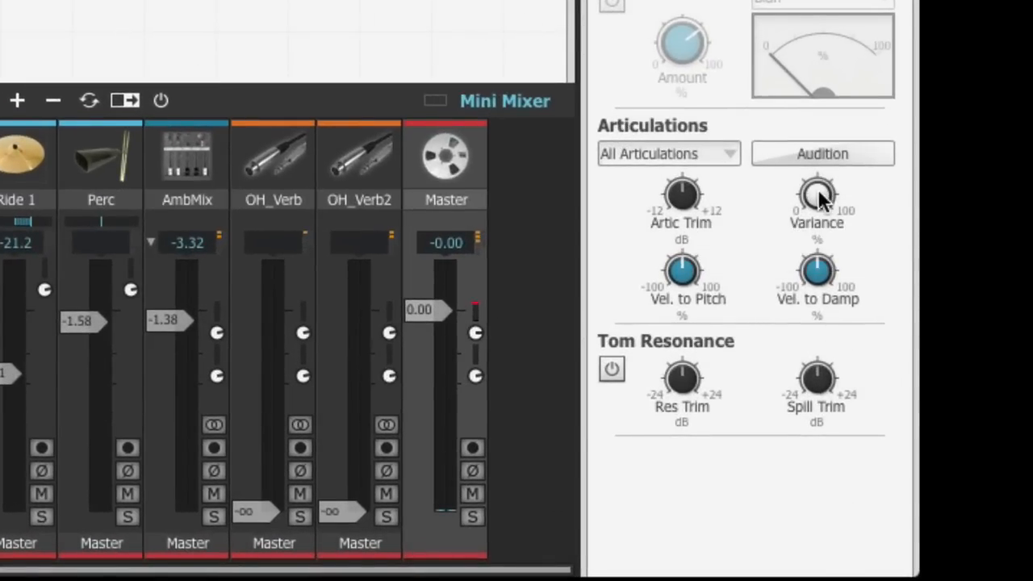
{"action": "left_click", "coordinate": [667, 153]}
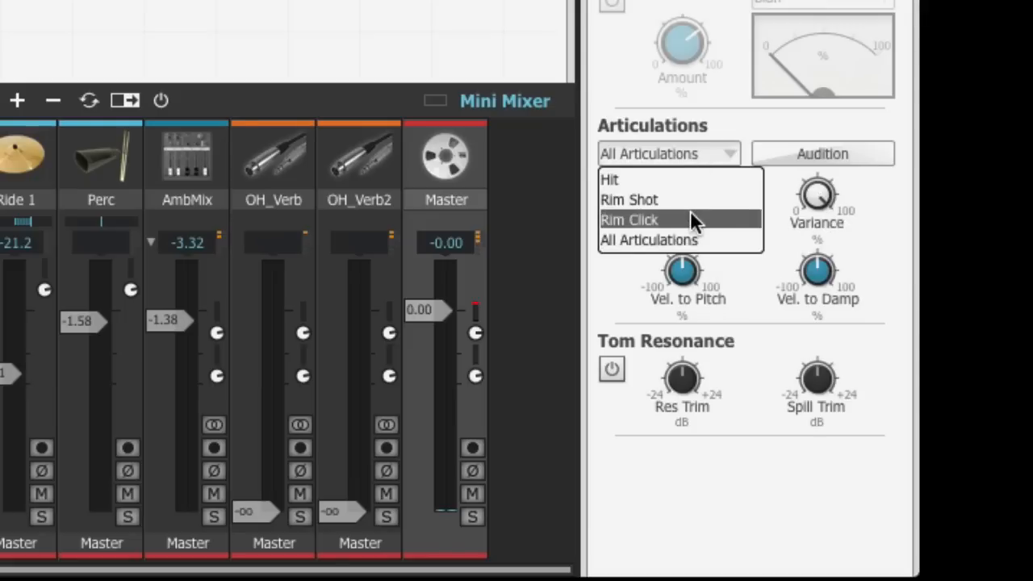
{"action": "mouse_move", "coordinate": [692, 199]}
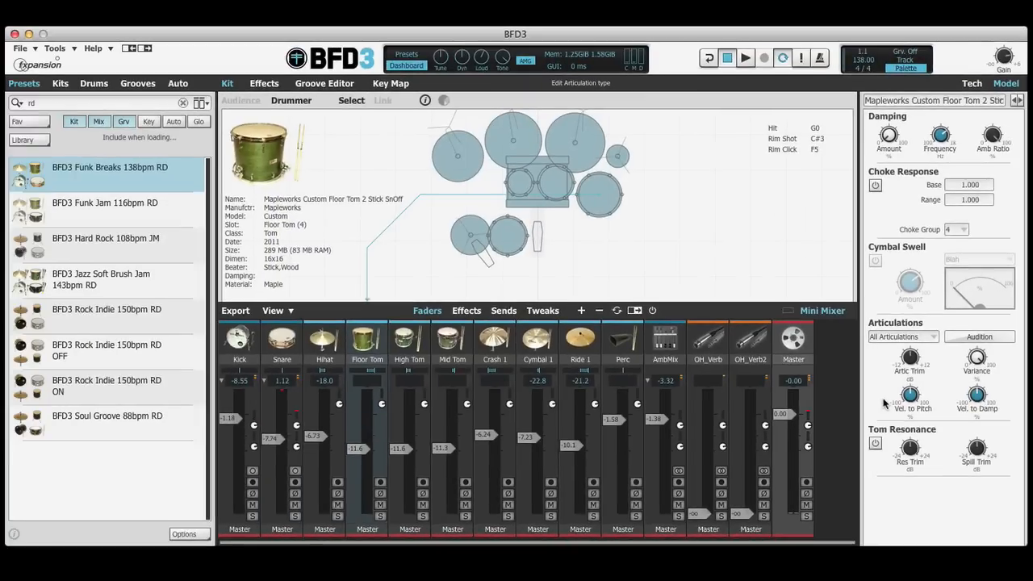
{"action": "left_click", "coordinate": [55, 48]}
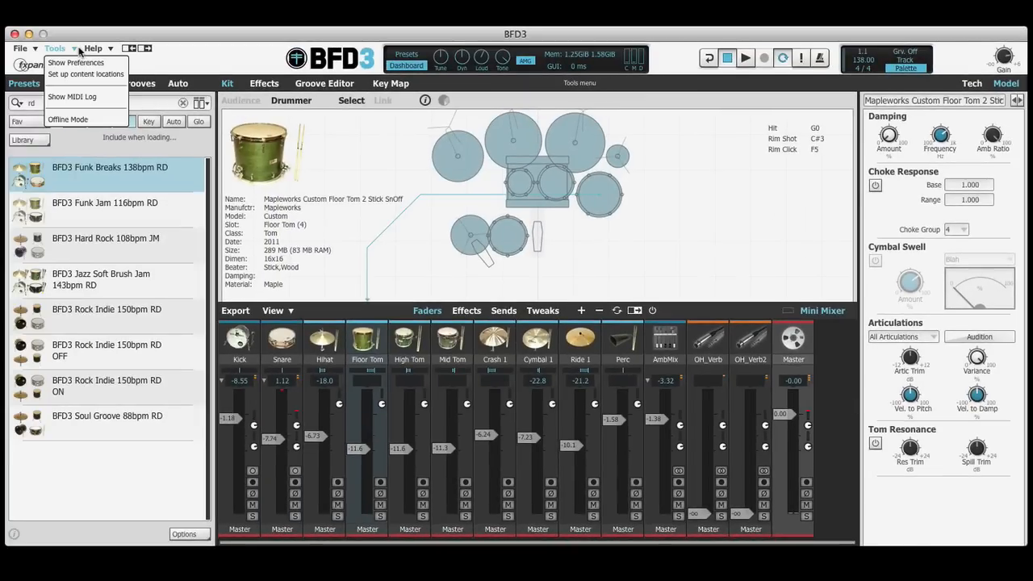
{"action": "left_click", "coordinate": [75, 63]}
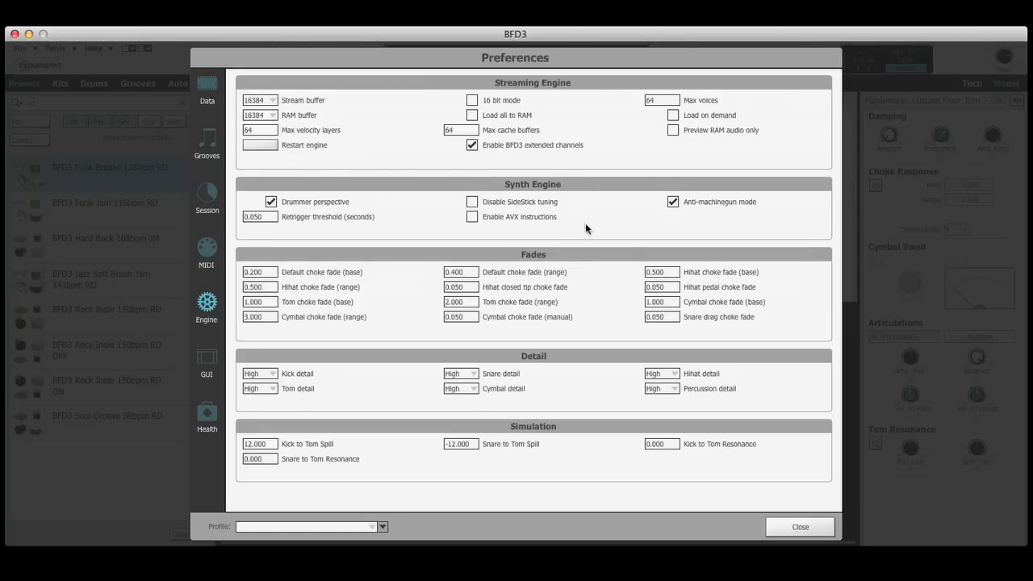
{"action": "mouse_move", "coordinate": [673, 203]}
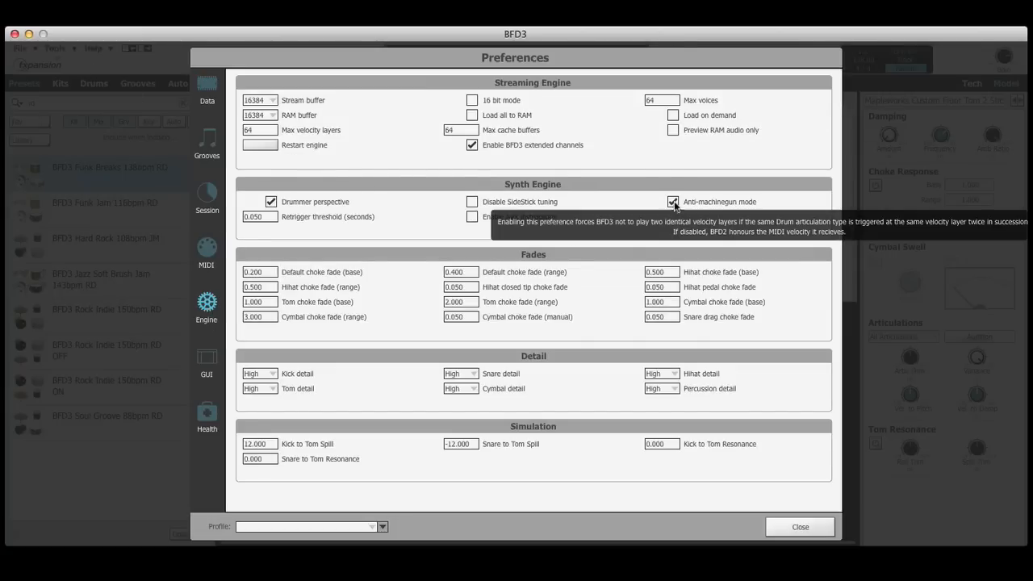
{"action": "mouse_move", "coordinate": [585, 135]}
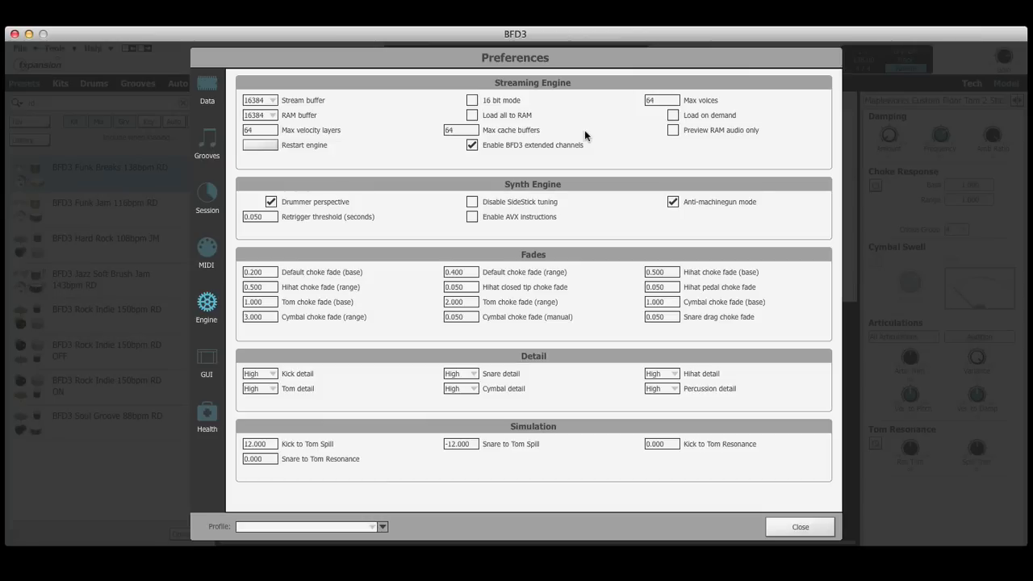
{"action": "left_click", "coordinate": [800, 527]}
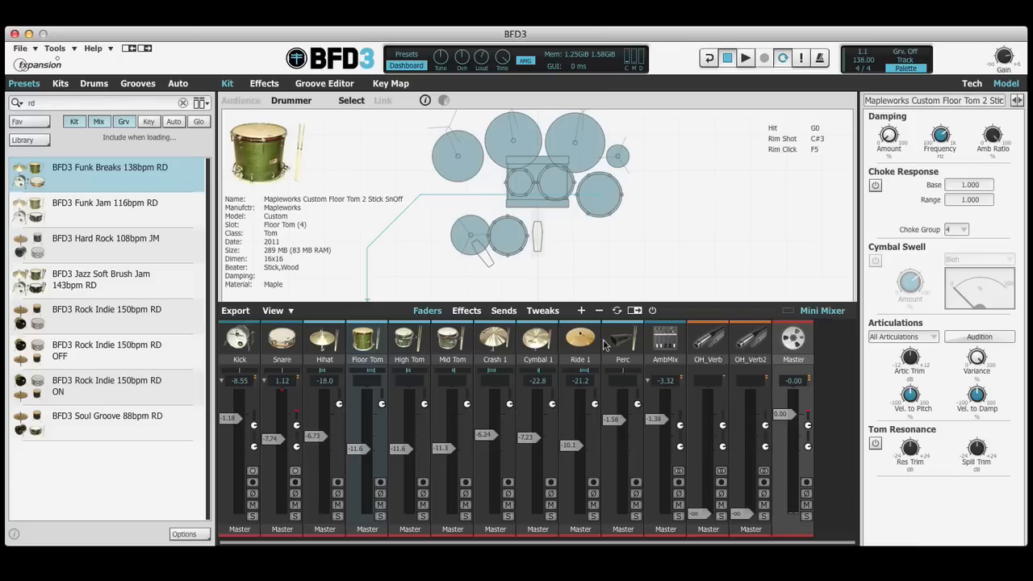